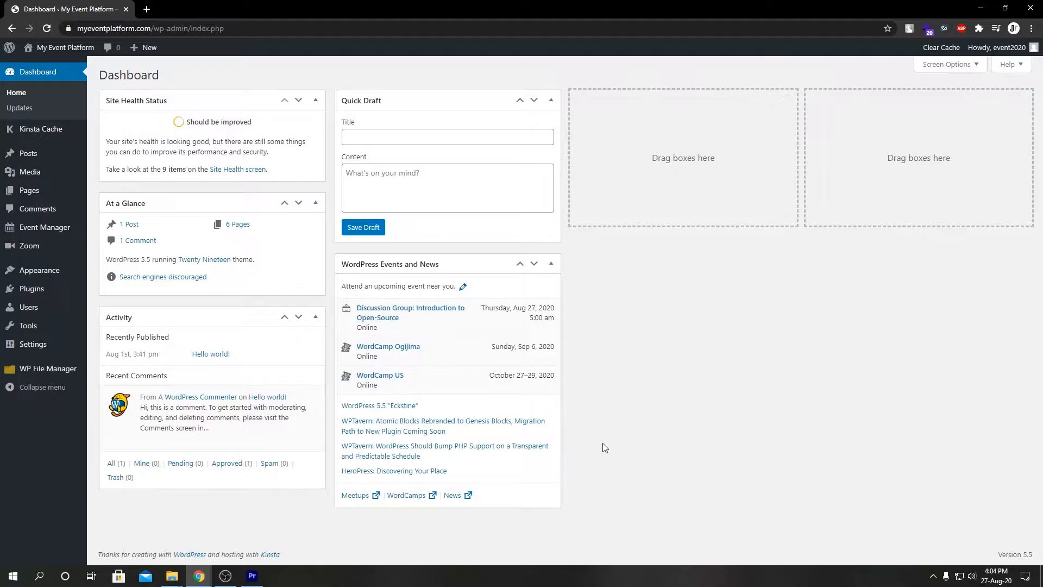
mouse_move(29, 245)
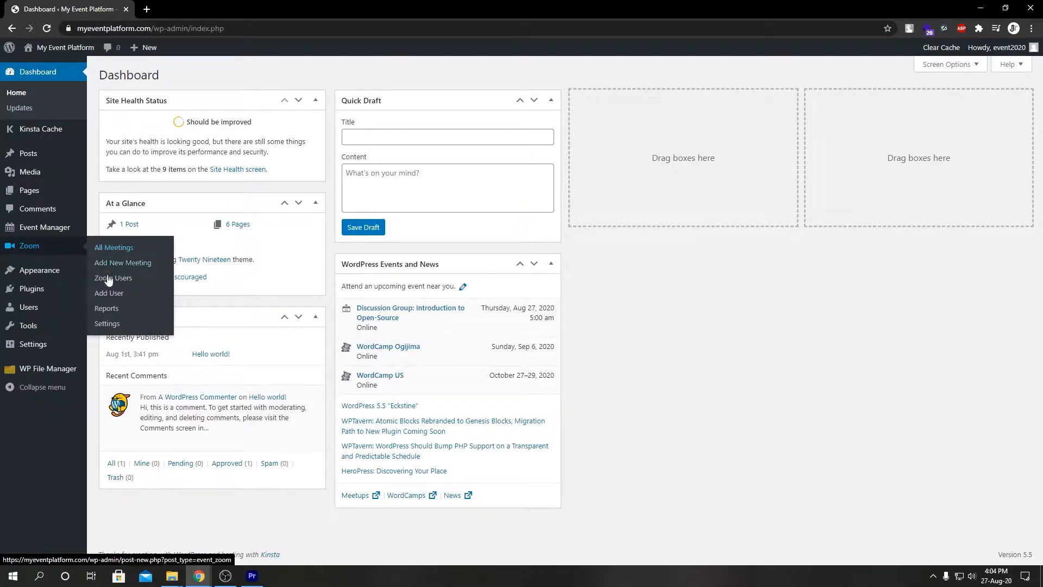
- Reach the WP Event Manager Zoom settings page from the admin sidebar
click(107, 325)
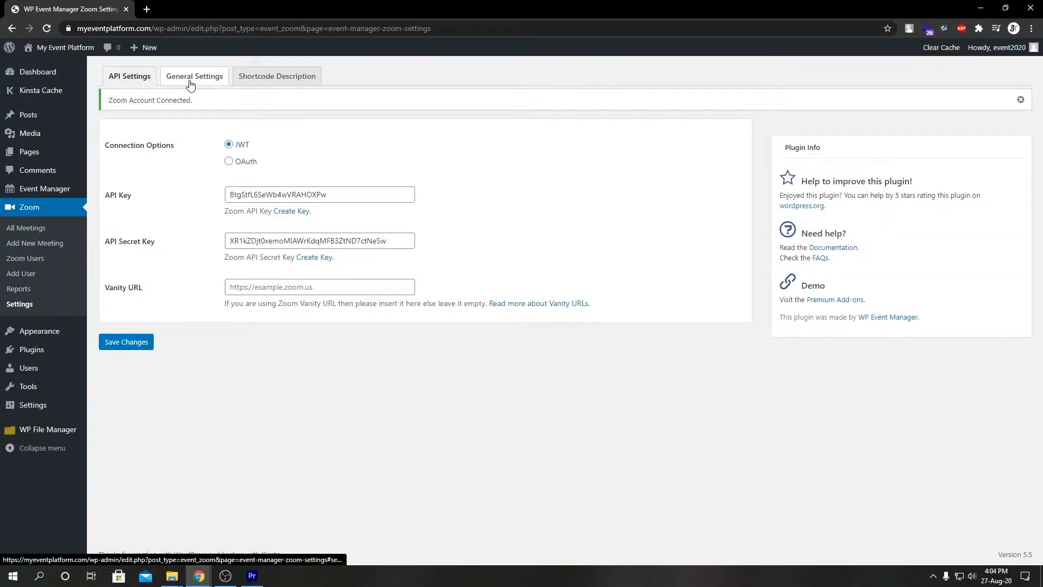
- On General Settings, enable Frontend Zoom Connection, Show Past Join Link and Show Zoom Author
click(193, 76)
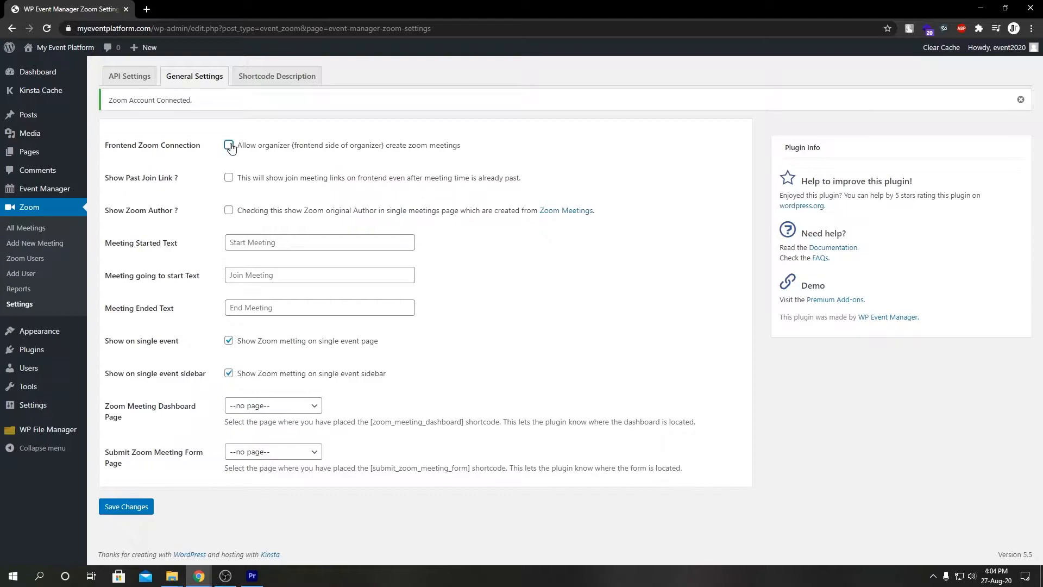
click(229, 145)
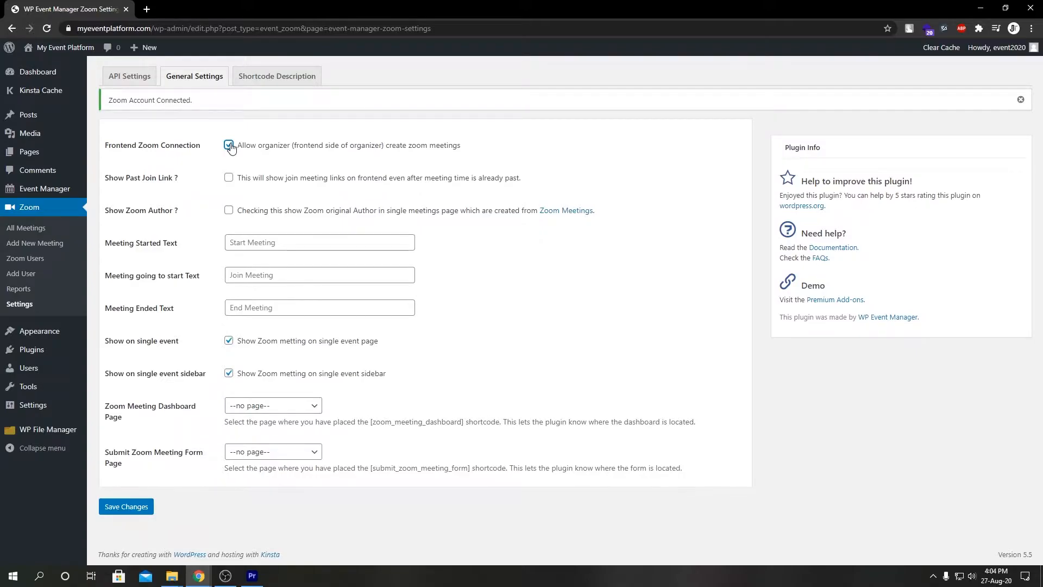
click(228, 144)
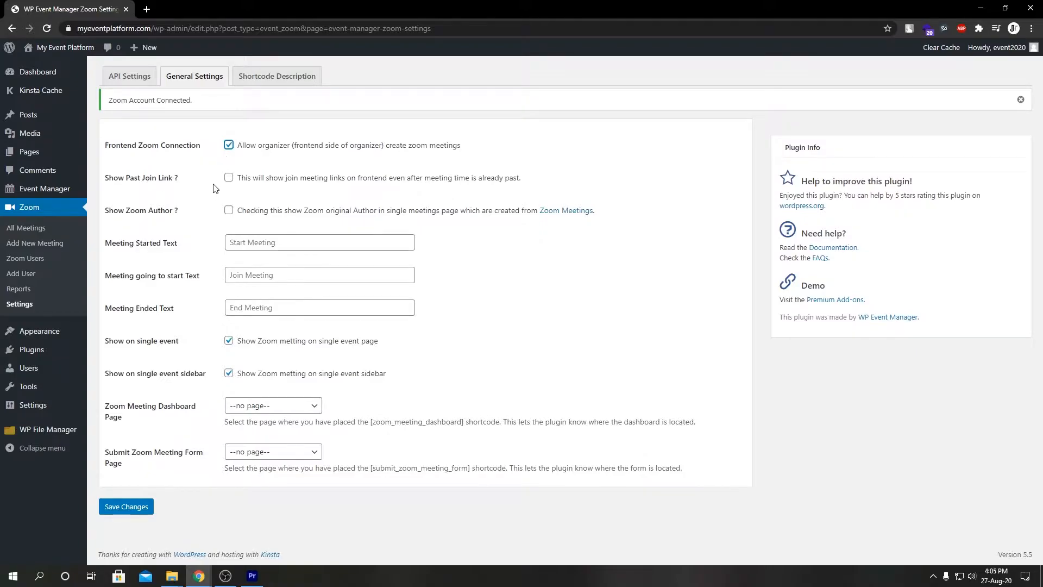
click(229, 178)
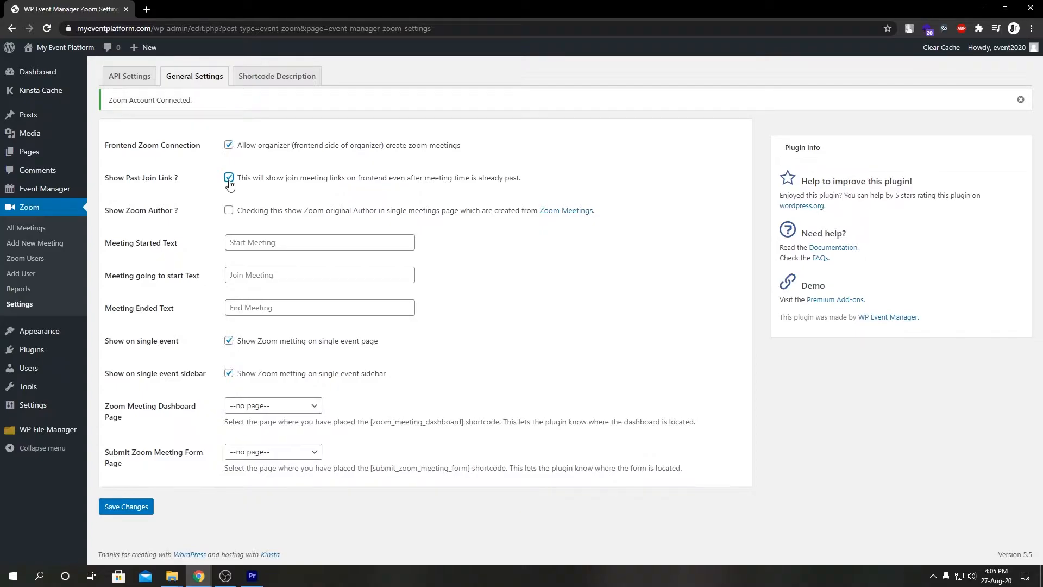
click(228, 178)
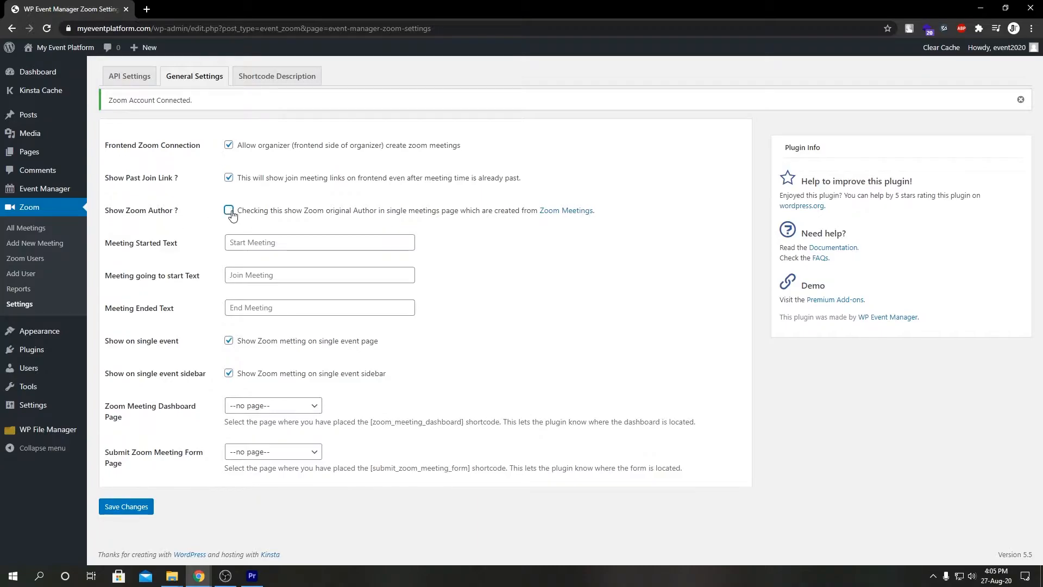
click(229, 210)
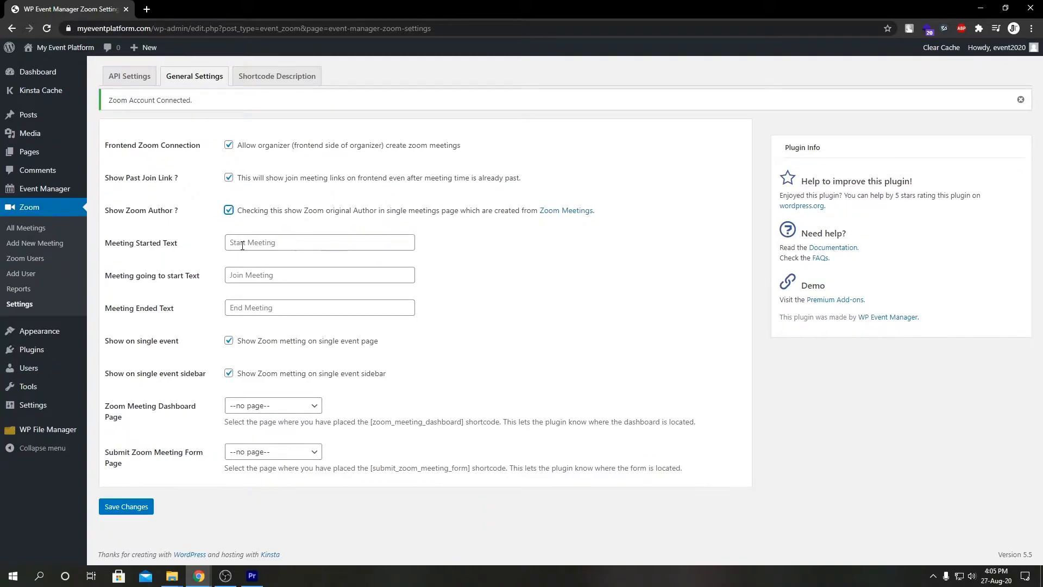
click(319, 241)
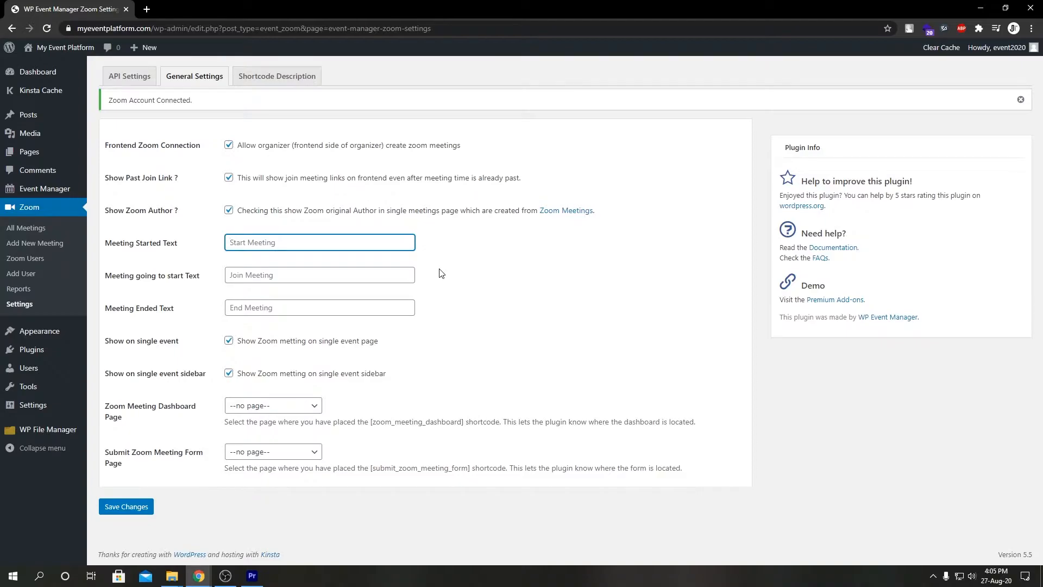
click(318, 274)
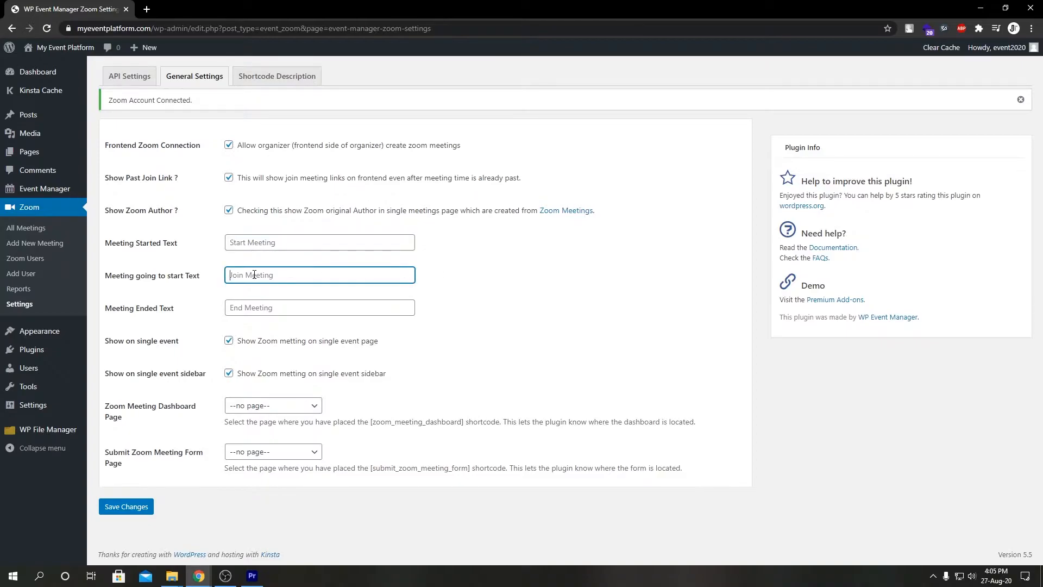
click(318, 306)
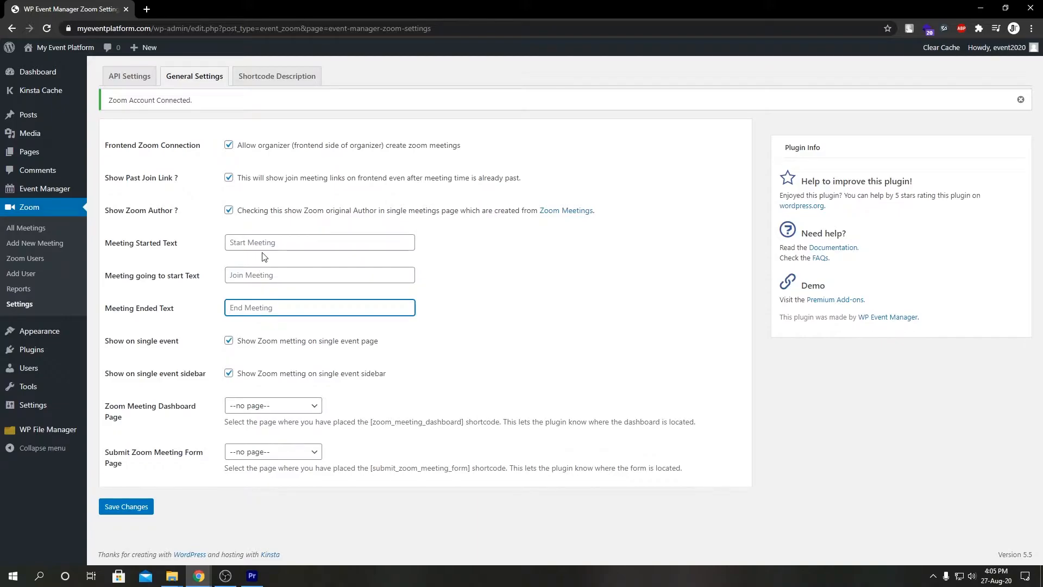
click(320, 243)
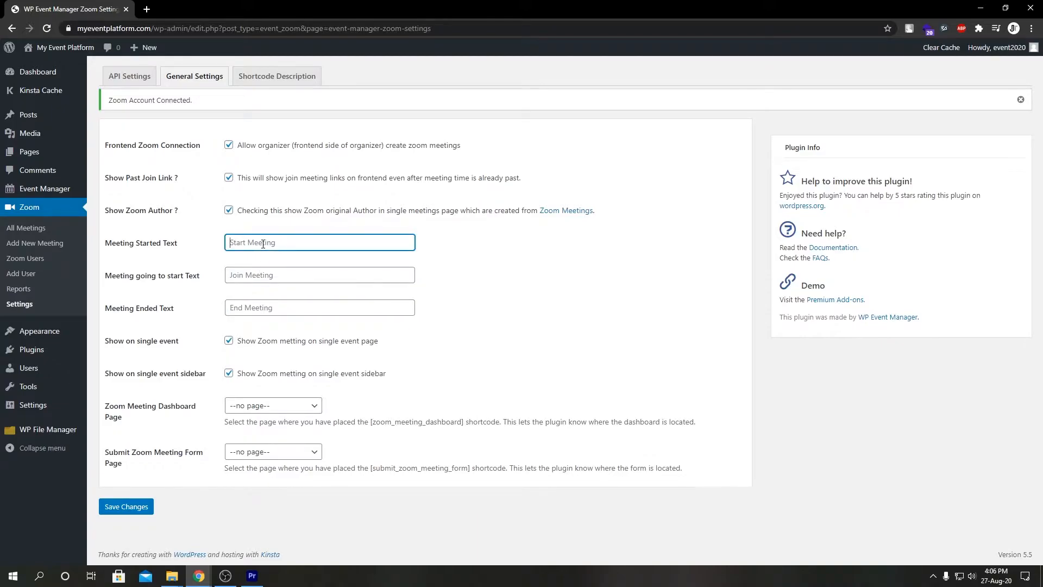
click(319, 275)
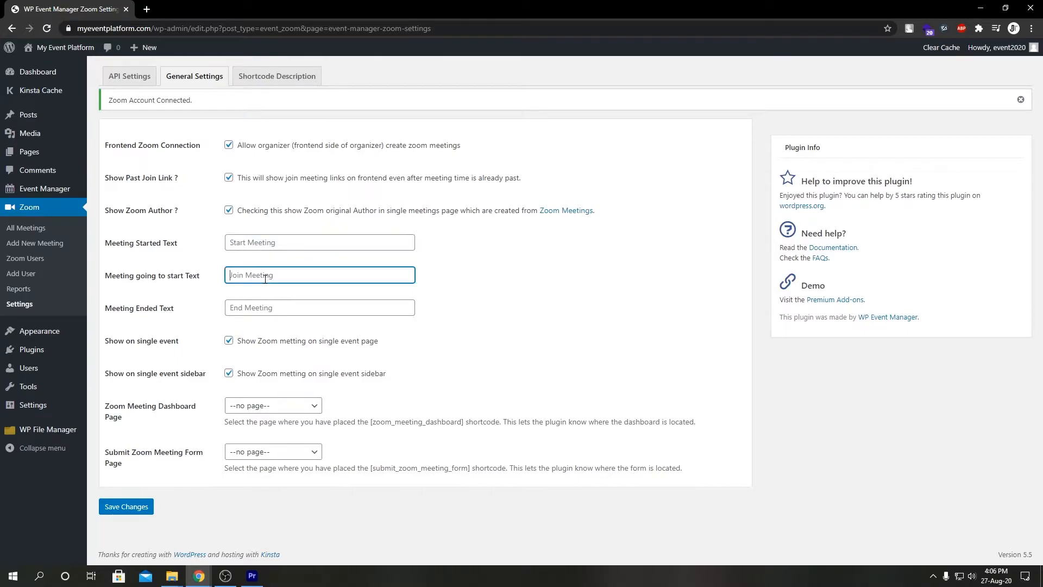
click(318, 307)
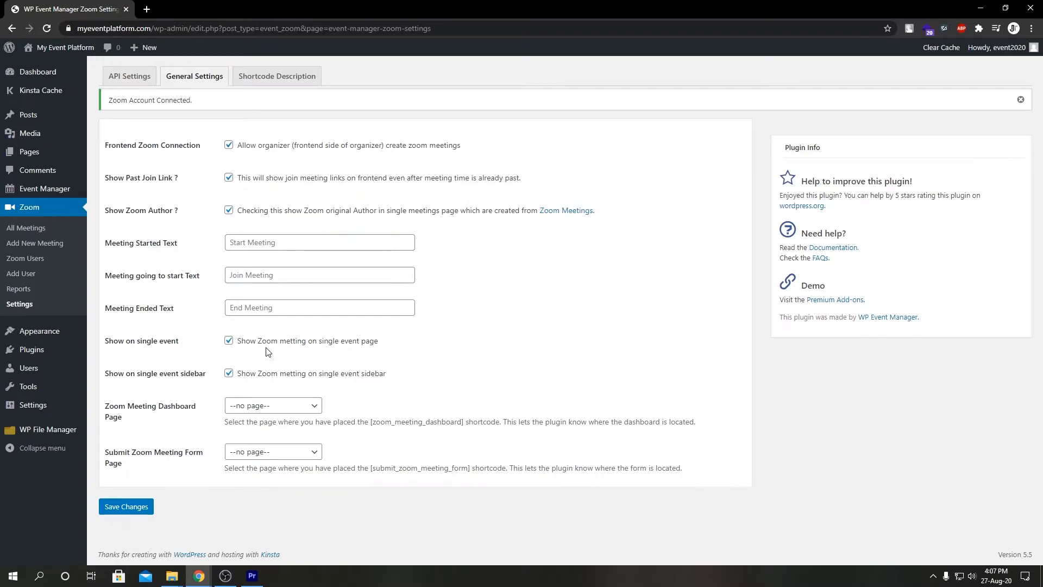
mouse_move(164, 384)
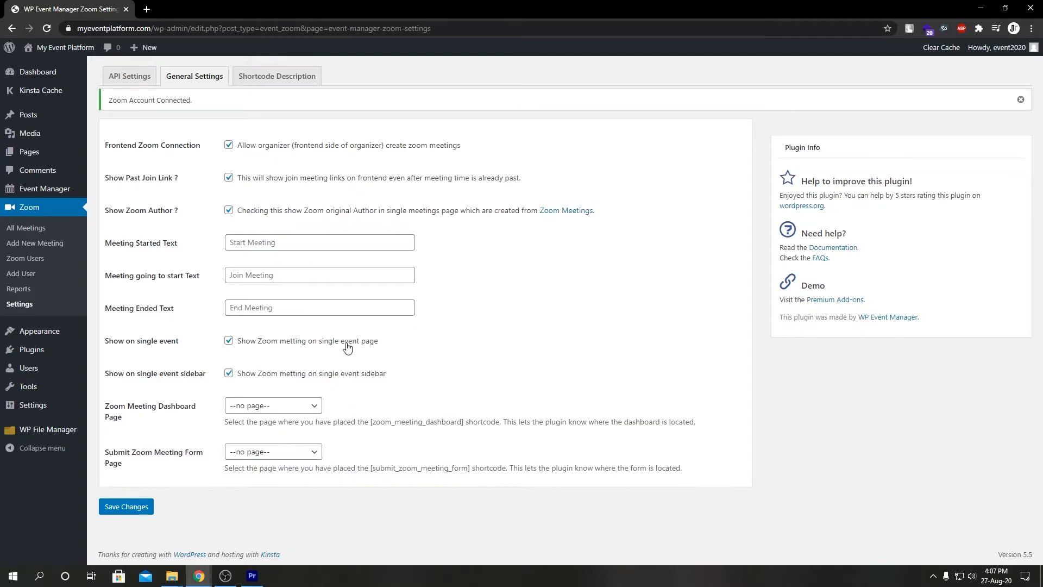
mouse_move(322, 353)
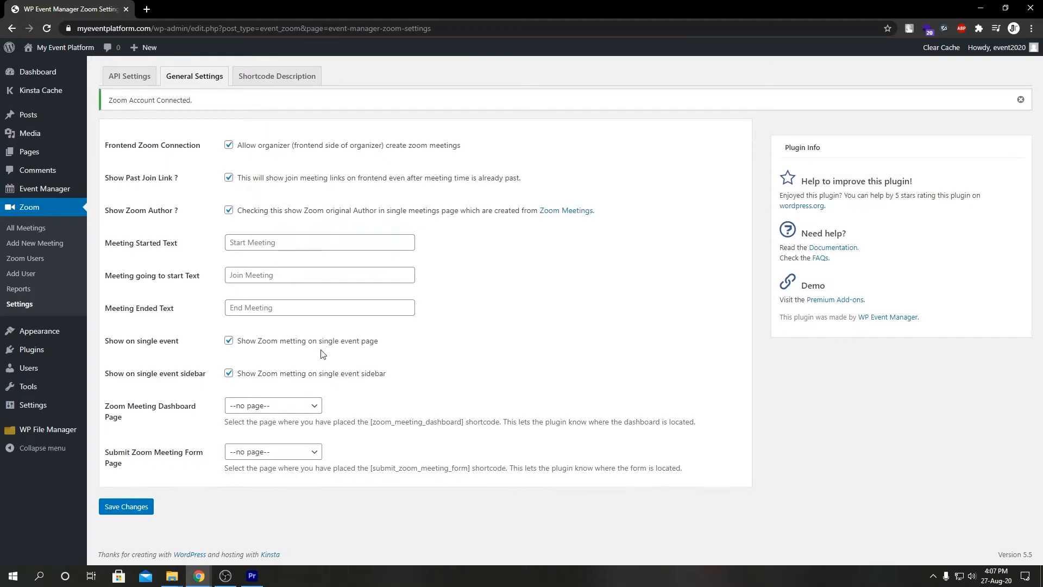
mouse_move(273, 405)
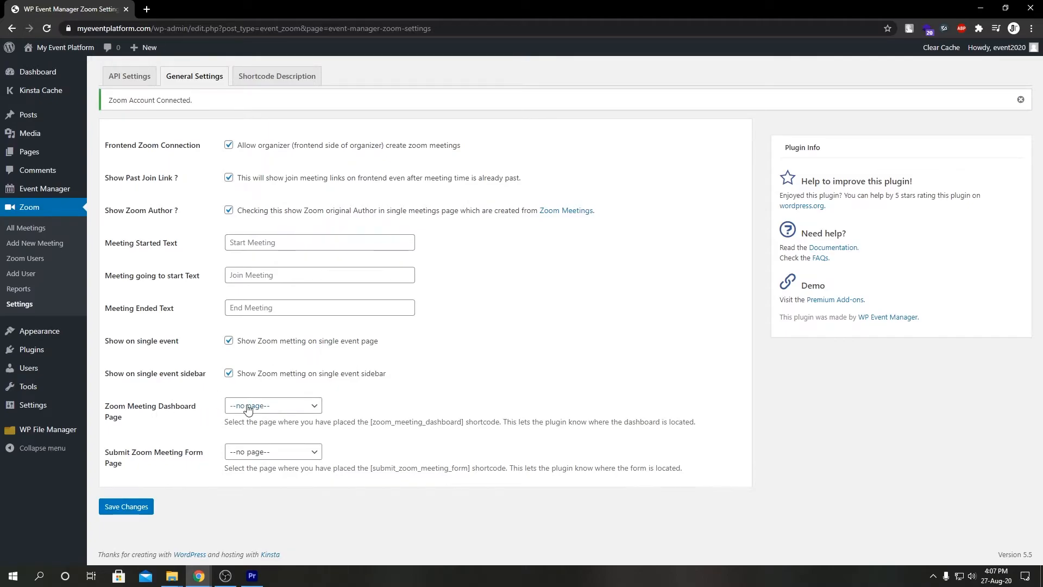
click(272, 405)
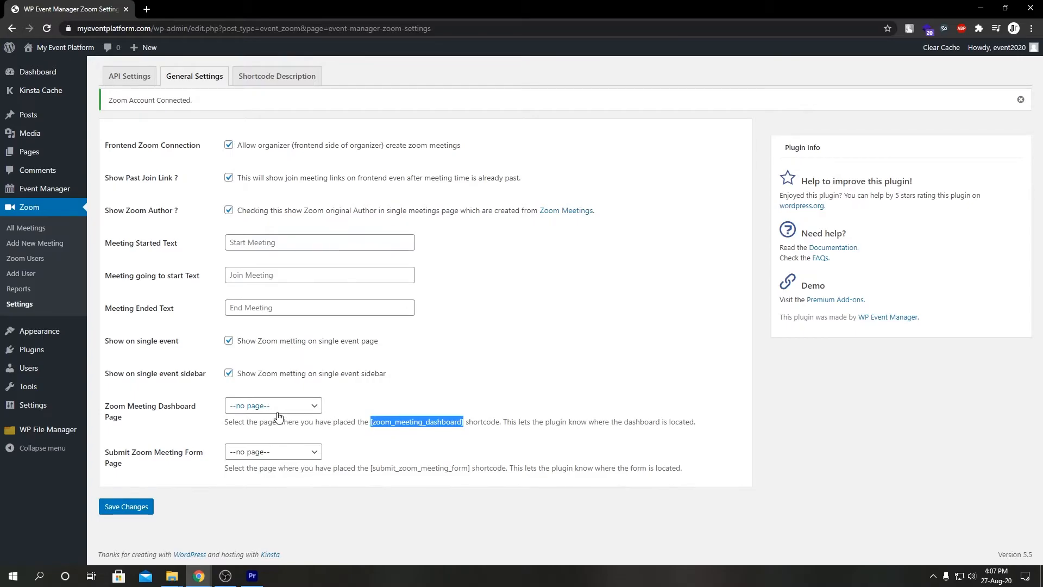
click(271, 405)
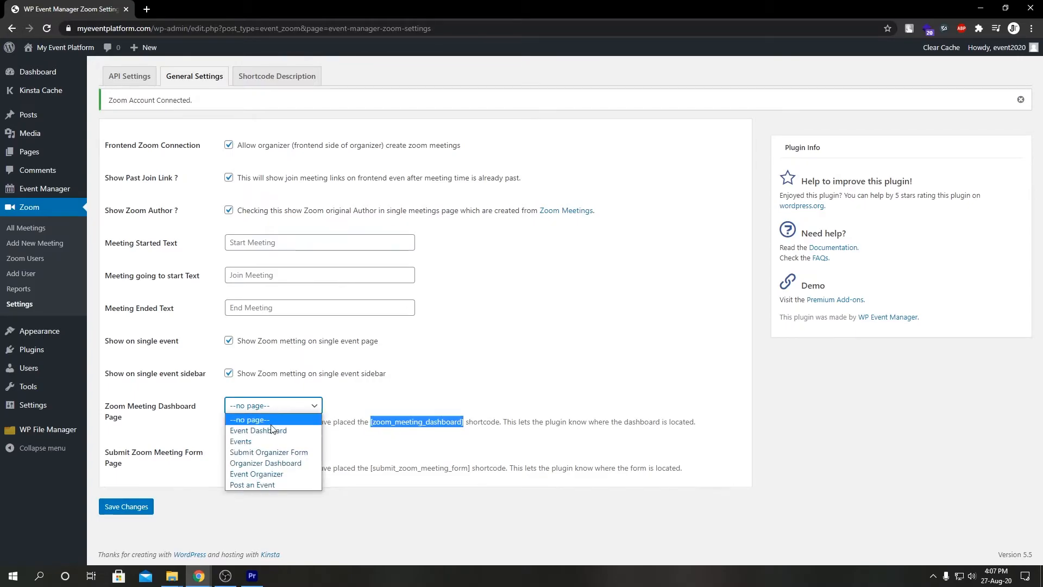
click(273, 405)
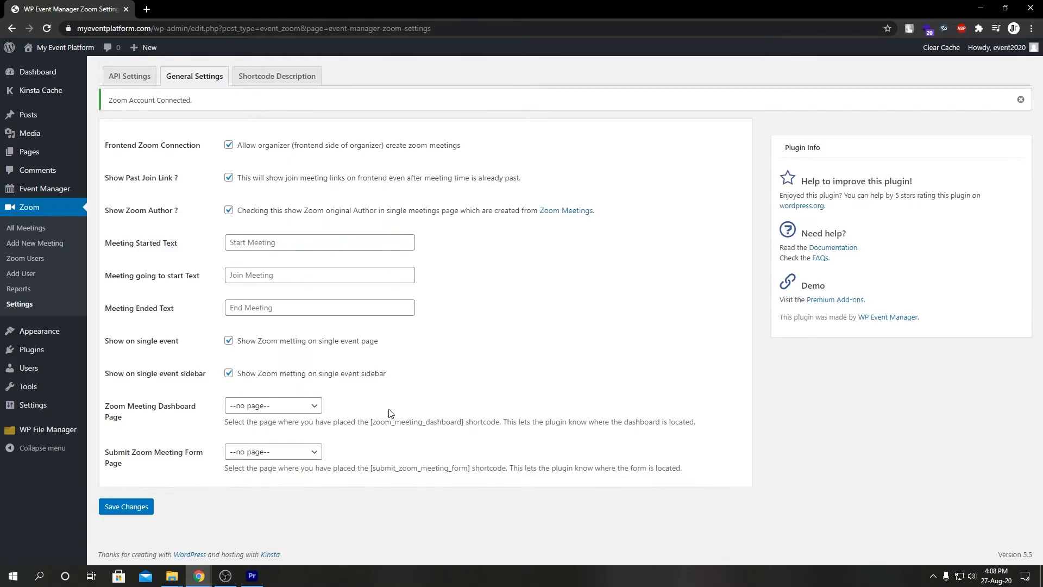
mouse_move(174, 463)
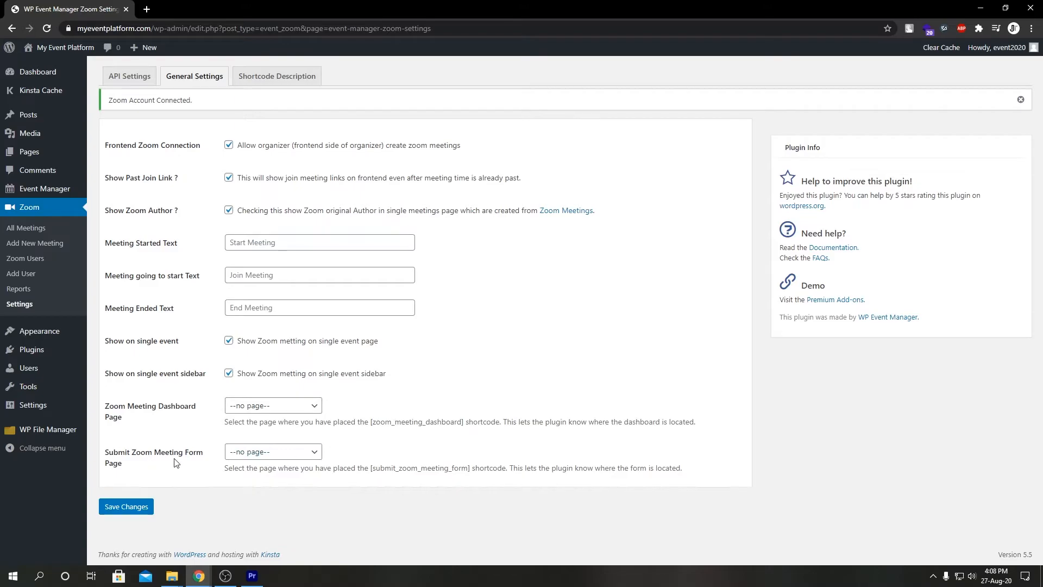
click(272, 451)
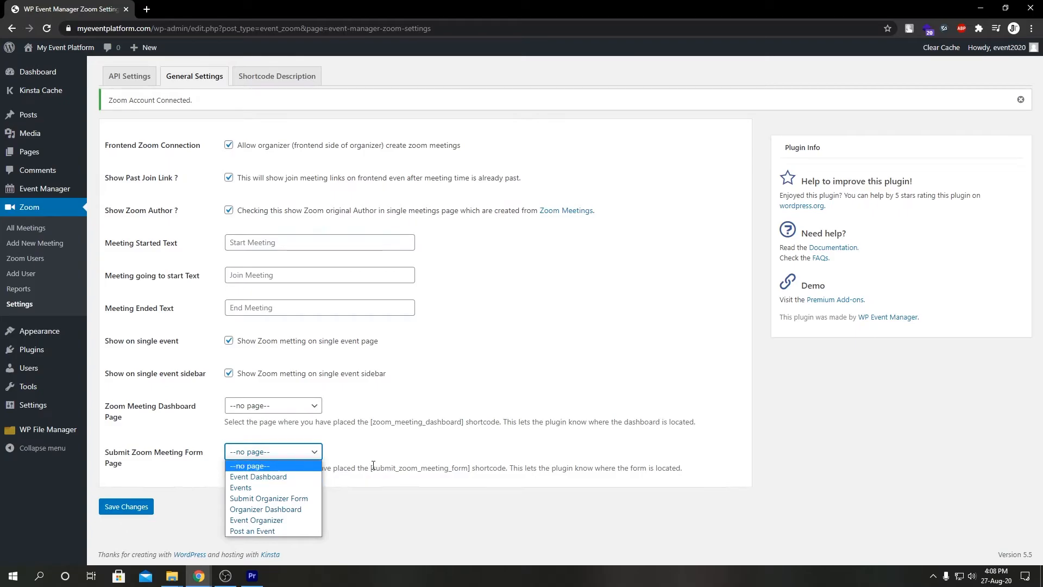
click(273, 451)
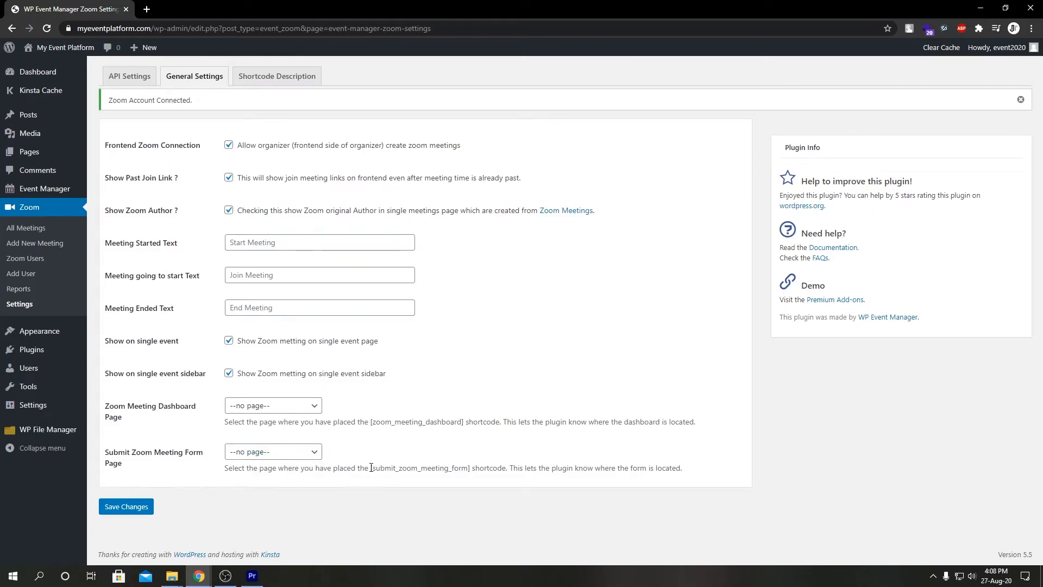
double_click(420, 468)
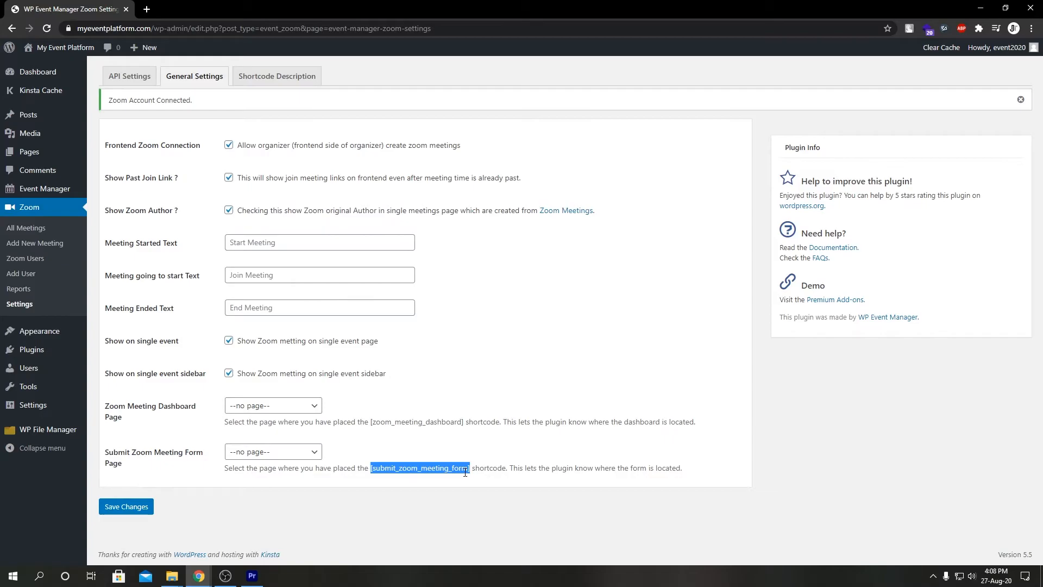
click(272, 451)
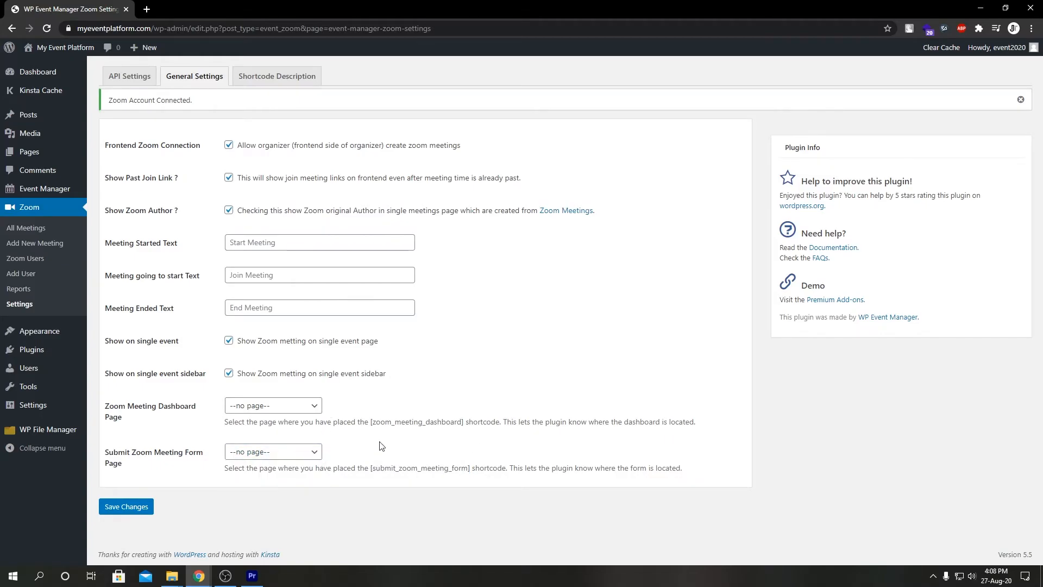
mouse_move(233, 496)
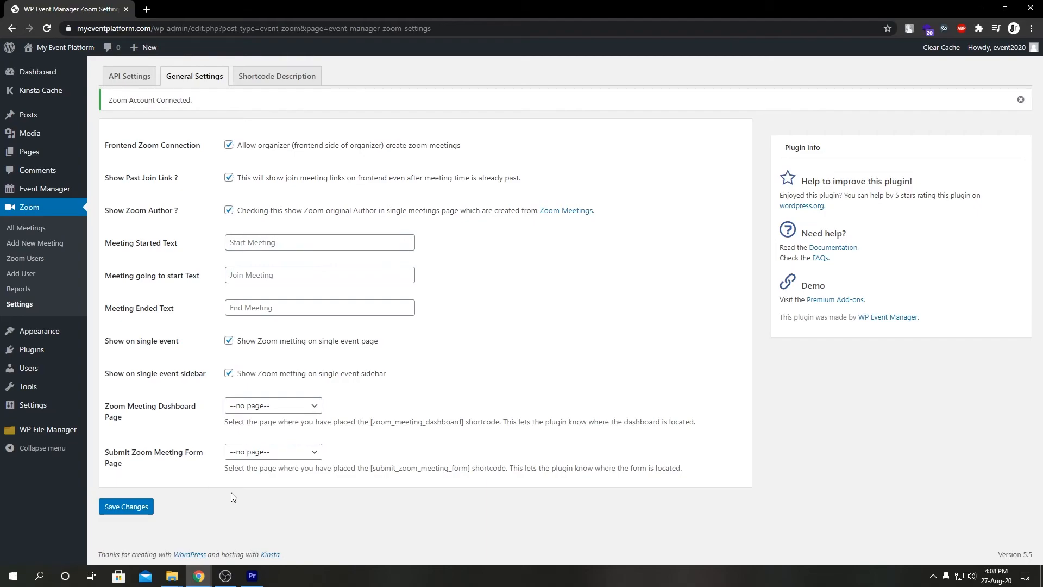
mouse_move(149, 405)
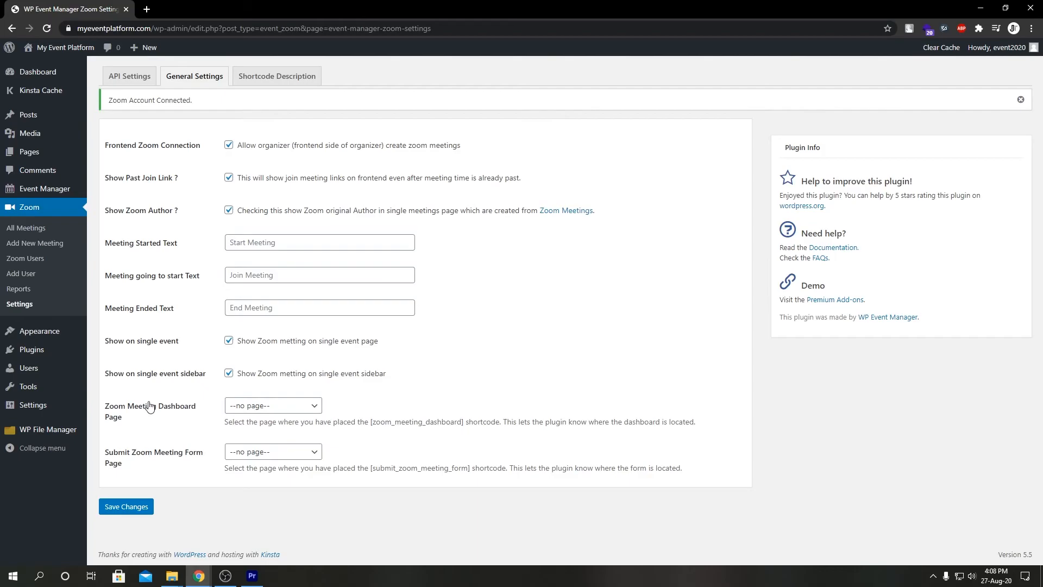
mouse_move(152, 410)
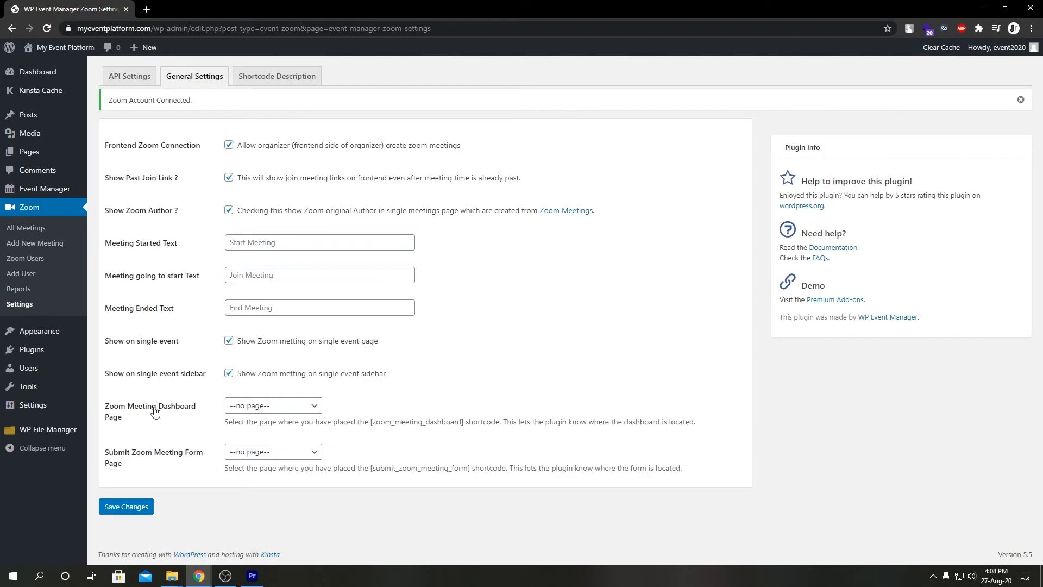
mouse_move(160, 421)
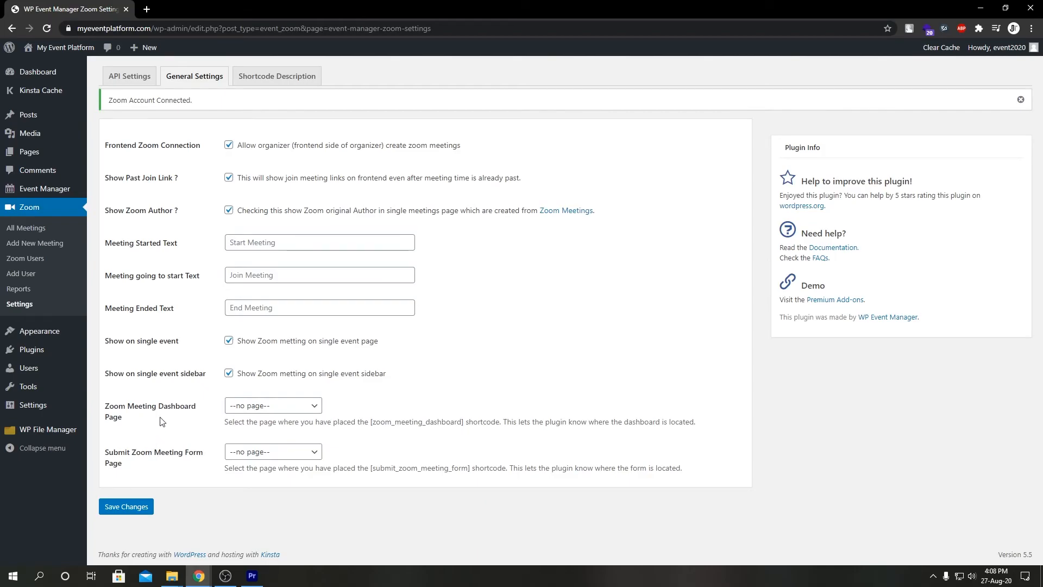